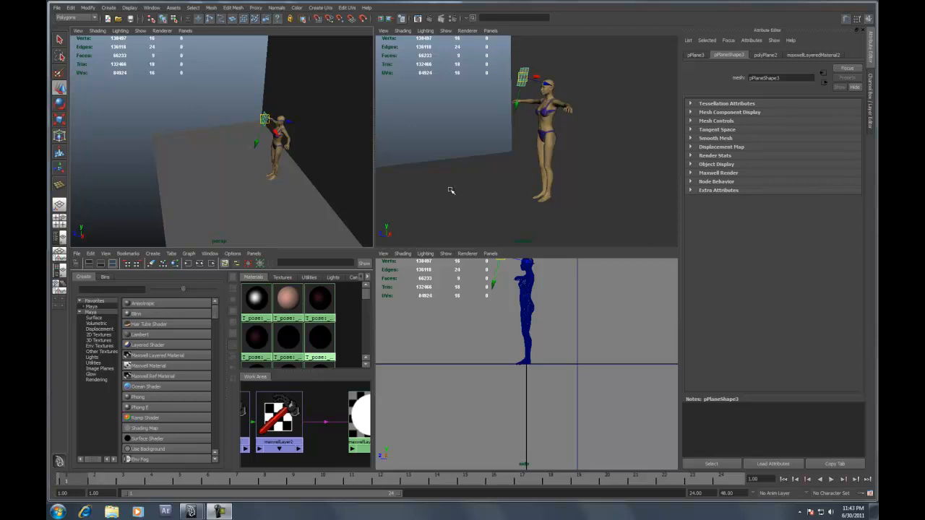
{"action": "mouse_move", "coordinate": [293, 167]}
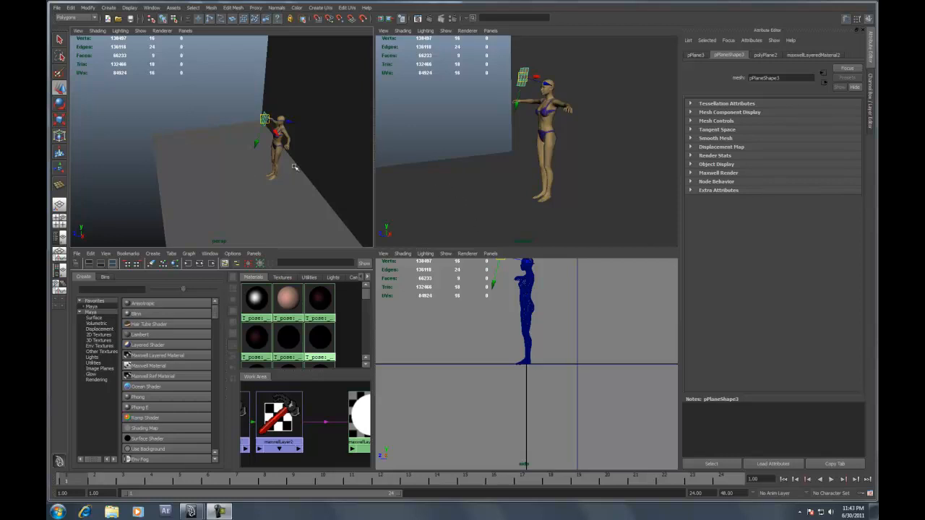
{"action": "mouse_move", "coordinate": [303, 178]}
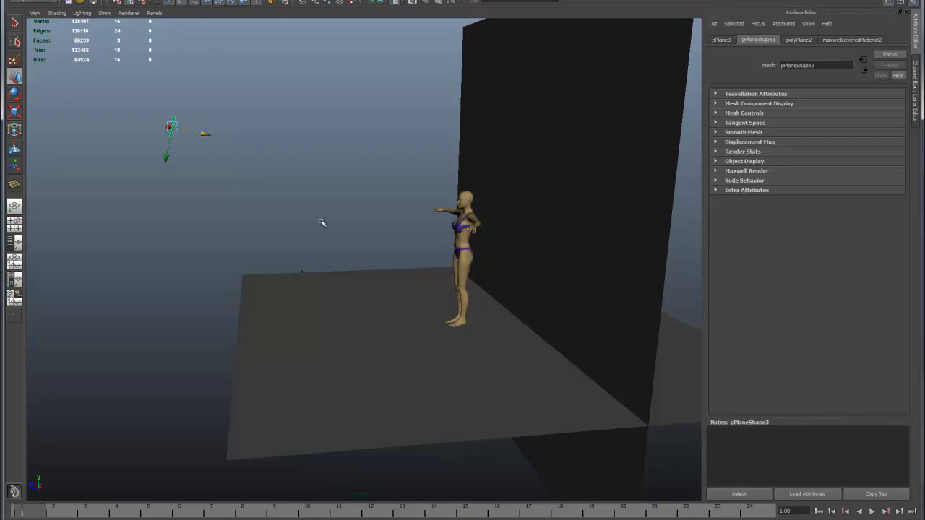
- Tumble the perspective camera around the mannequin beside the wall
{"action": "left_click_drag", "start_coordinate": [321, 222], "coordinate": [296, 211]}
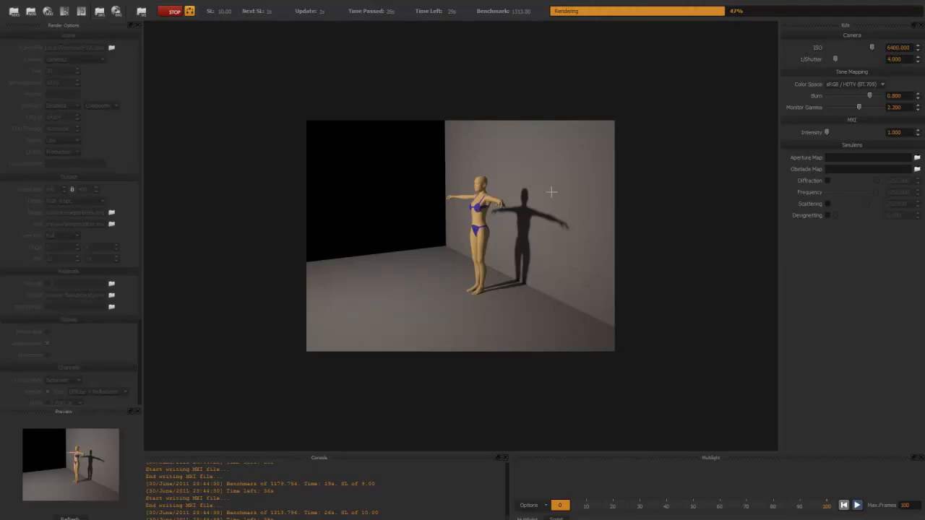
{"action": "mouse_move", "coordinate": [411, 170]}
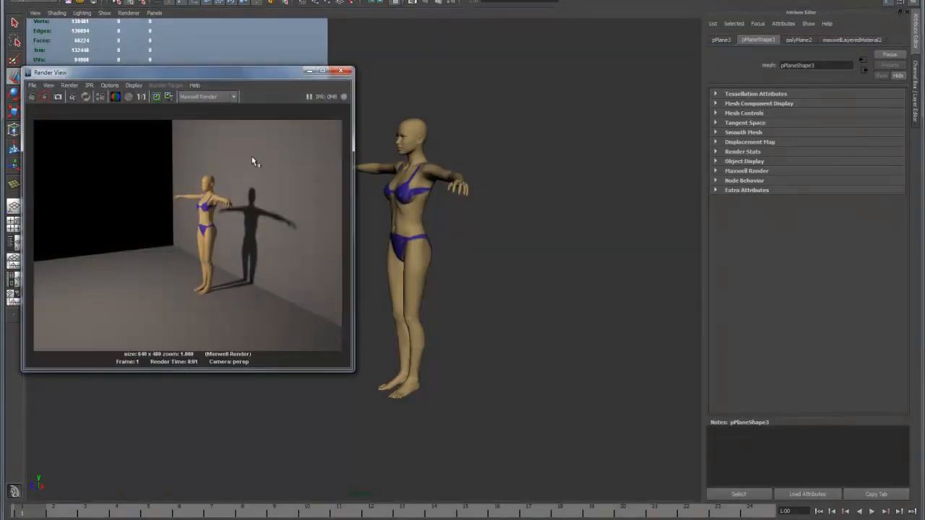
- Close the Render View and go back to the four-panel scene layout
{"action": "left_click", "coordinate": [340, 70]}
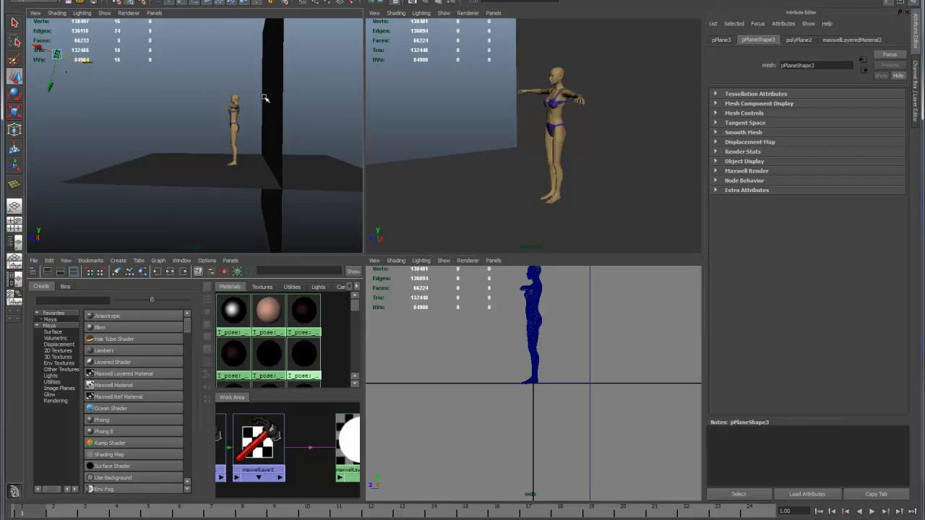
{"action": "mouse_move", "coordinate": [234, 107]}
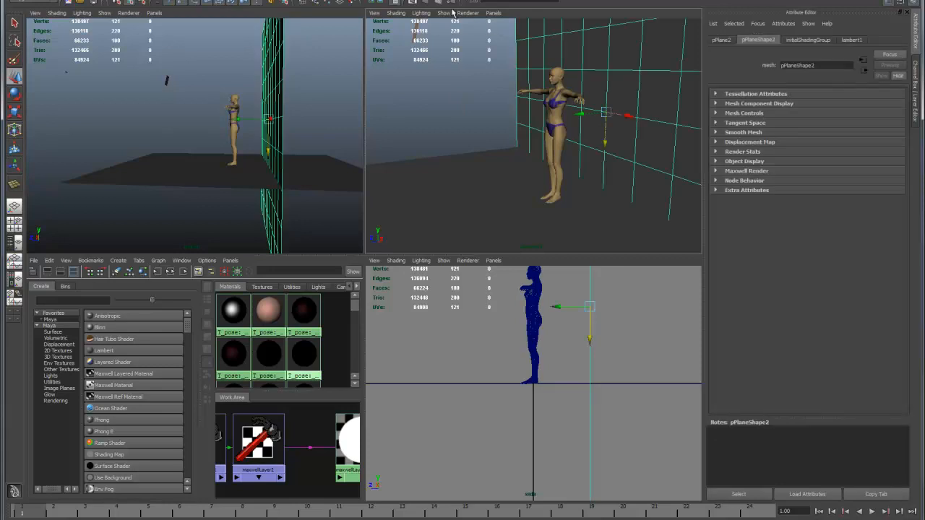
{"action": "mouse_move", "coordinate": [487, 95]}
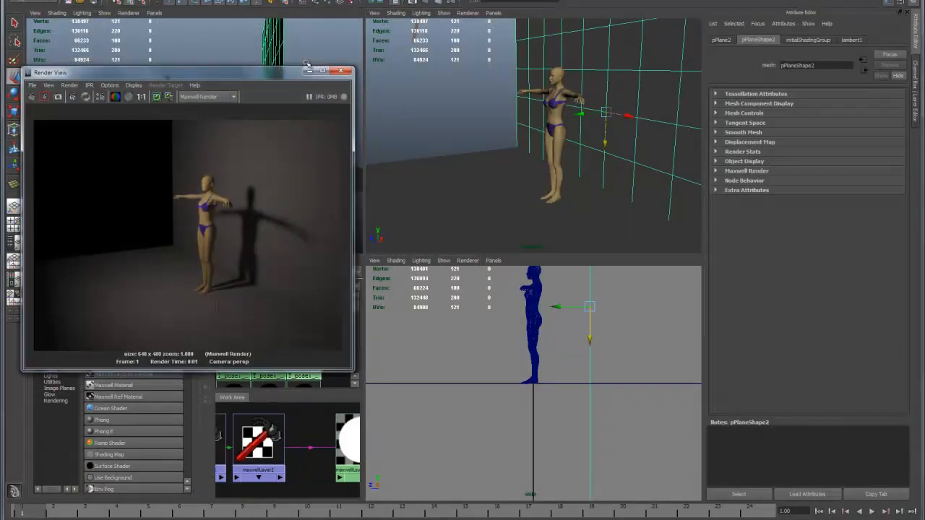
- Render the current frame with Maxwell to preview the soft box lighting the mannequin
{"action": "left_click", "coordinate": [341, 71]}
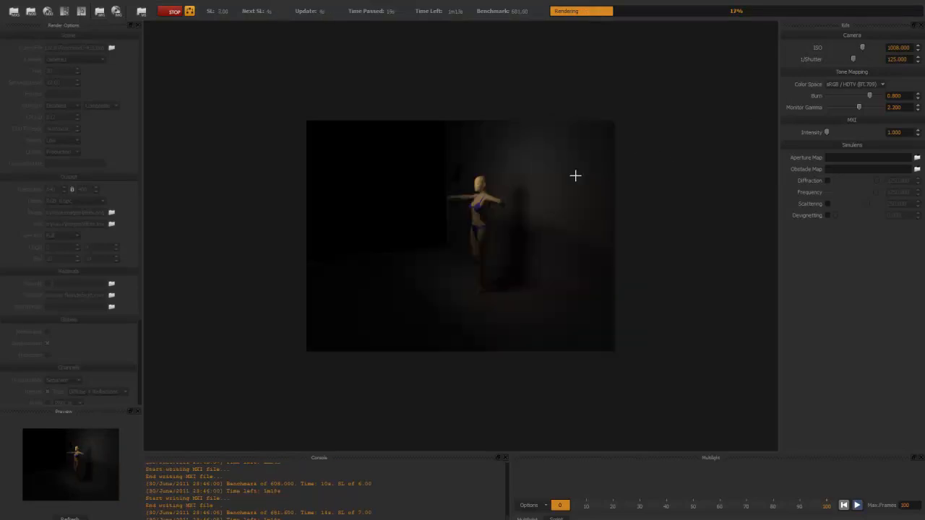
{"action": "mouse_move", "coordinate": [606, 120]}
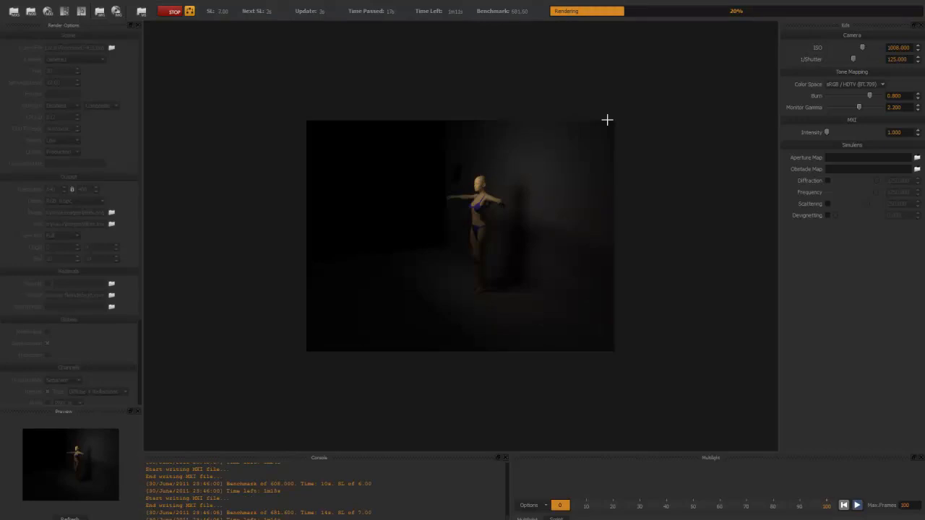
{"action": "mouse_move", "coordinate": [477, 305]}
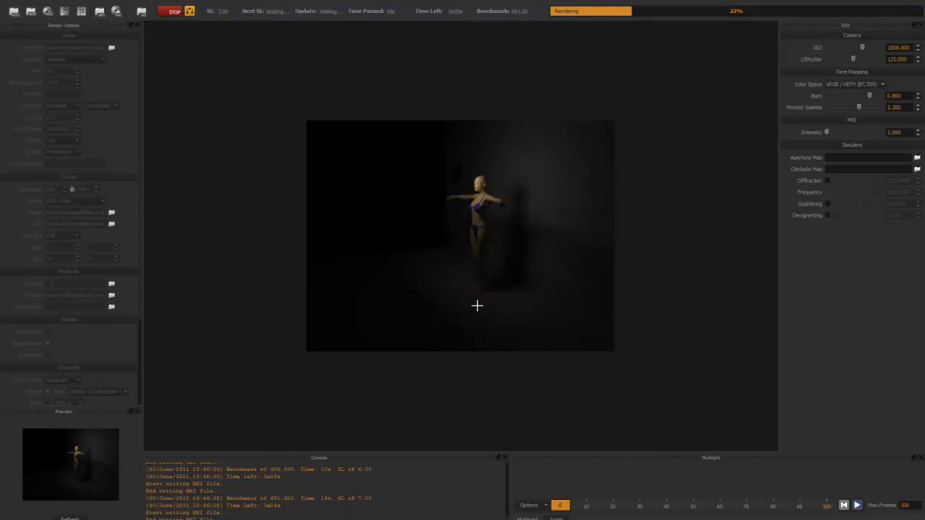
{"action": "mouse_move", "coordinate": [471, 190]}
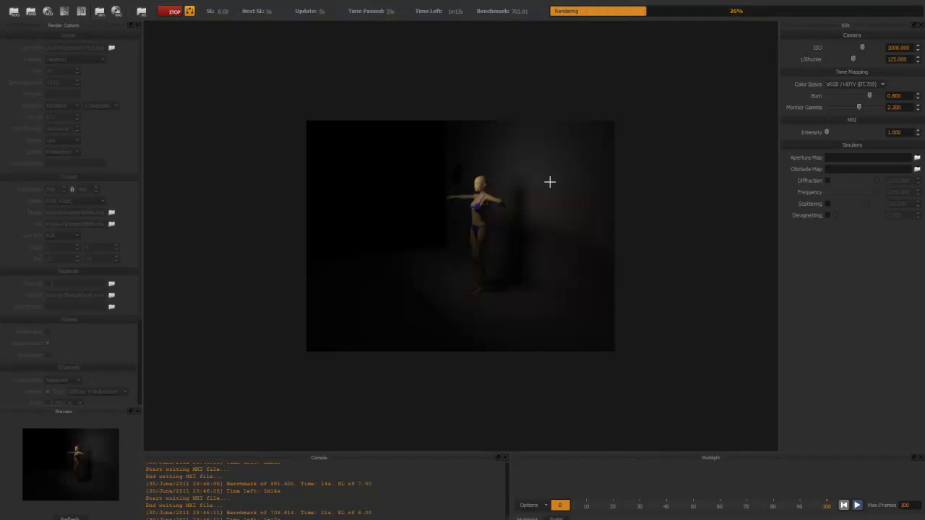
{"action": "mouse_move", "coordinate": [559, 180]}
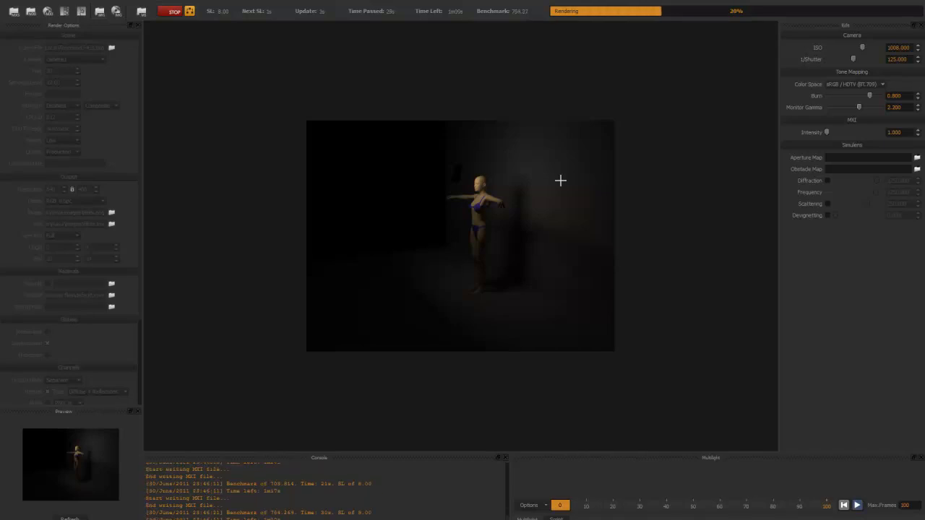
{"action": "mouse_move", "coordinate": [339, 74]}
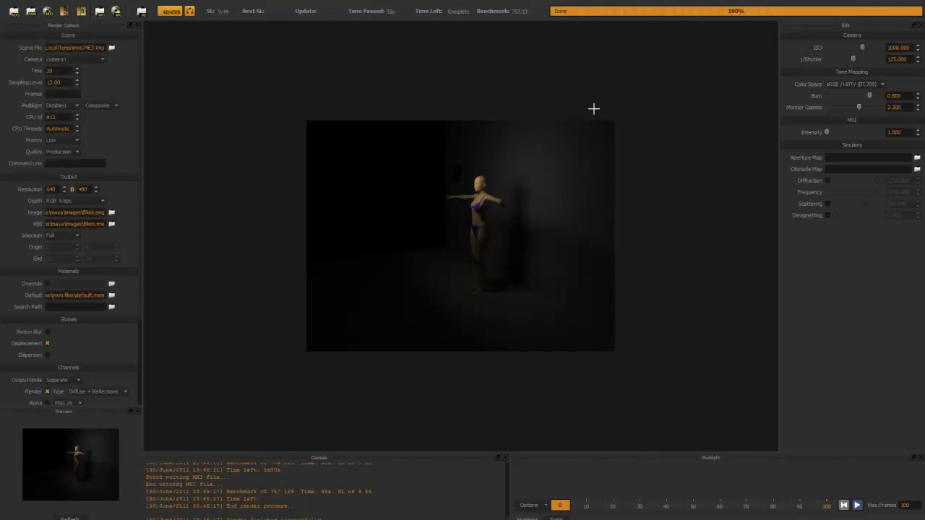
{"action": "mouse_move", "coordinate": [389, 178]}
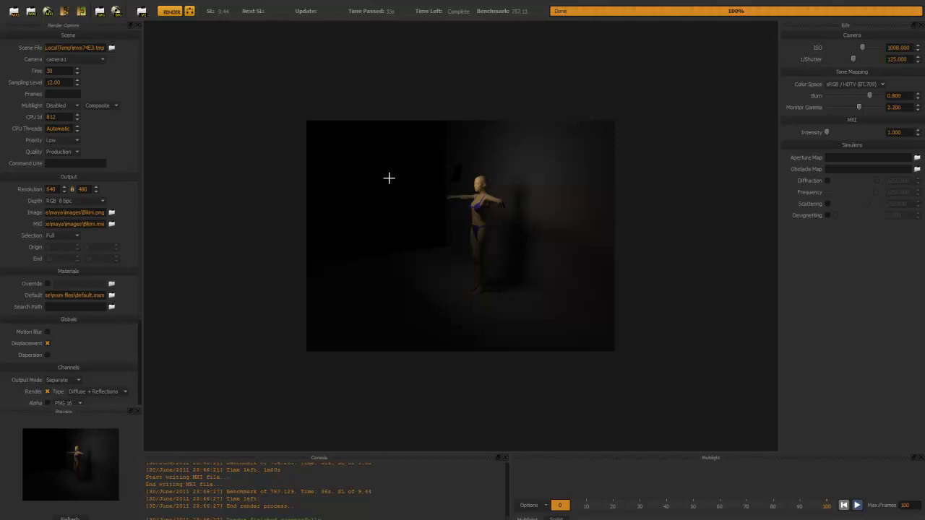